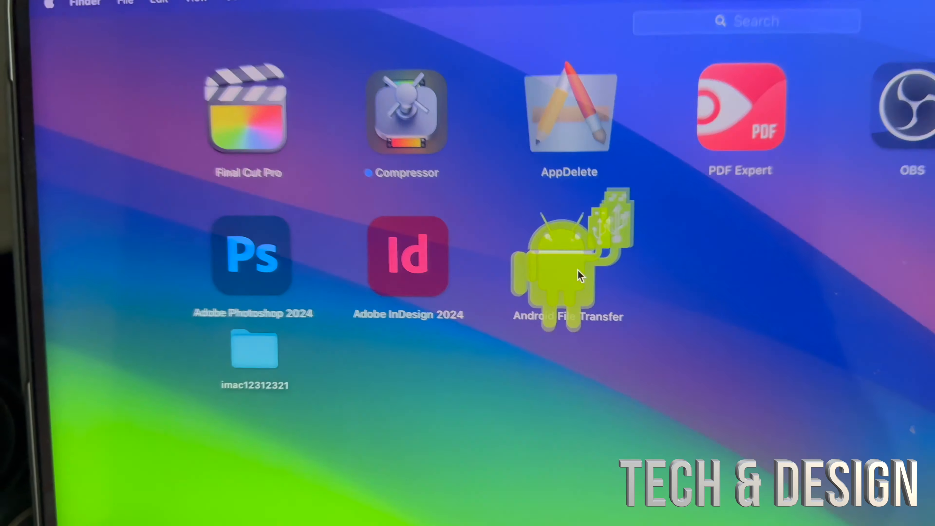
Launch Android File Transfer from the Applications folder
double_click(580, 277)
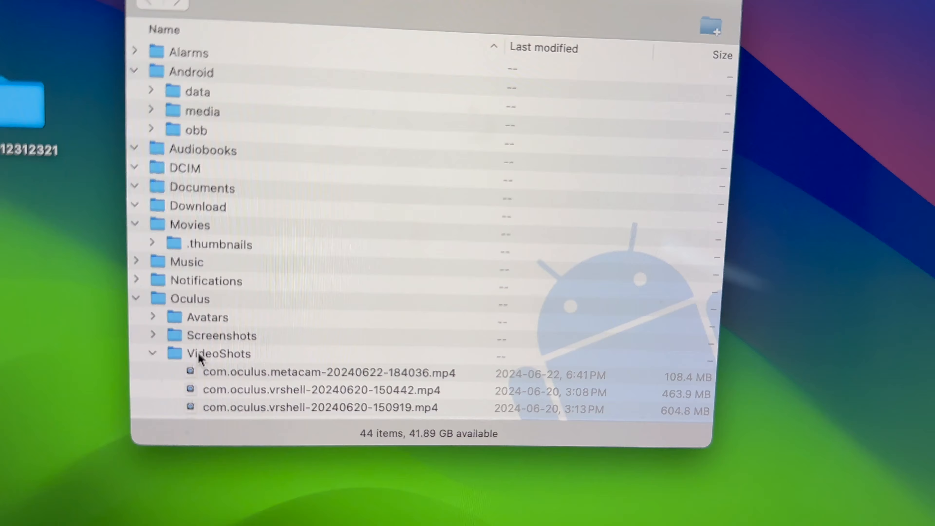
Select the Quest 3's Oculus > VideoShots folder and reveal its recorded mp4 files
click(204, 356)
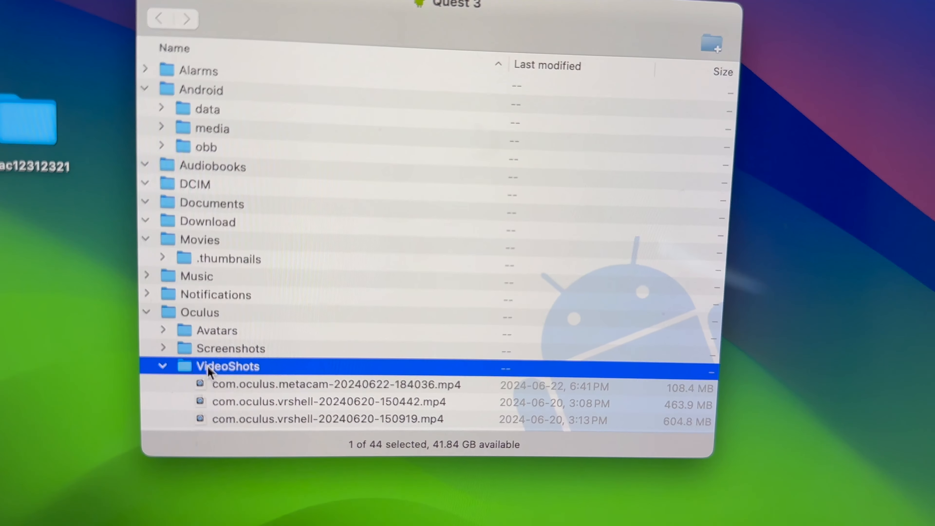
scroll(down, 3)
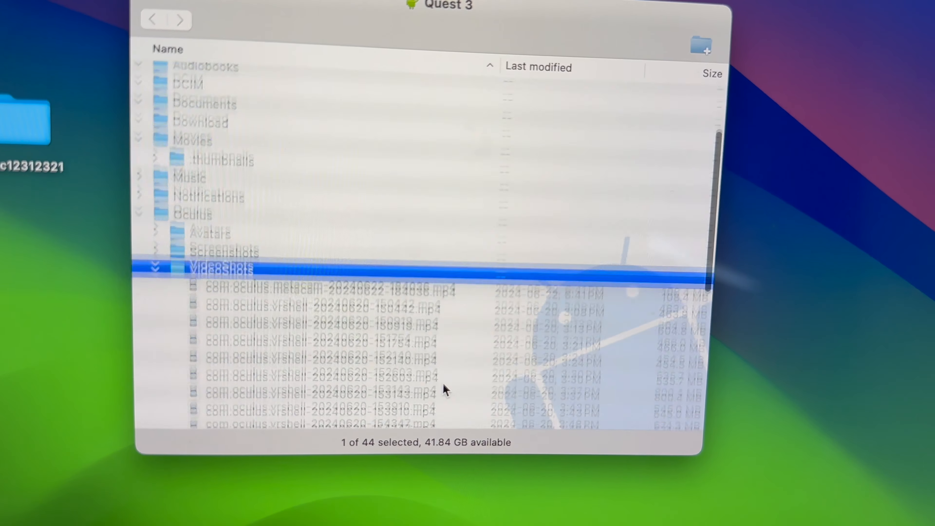